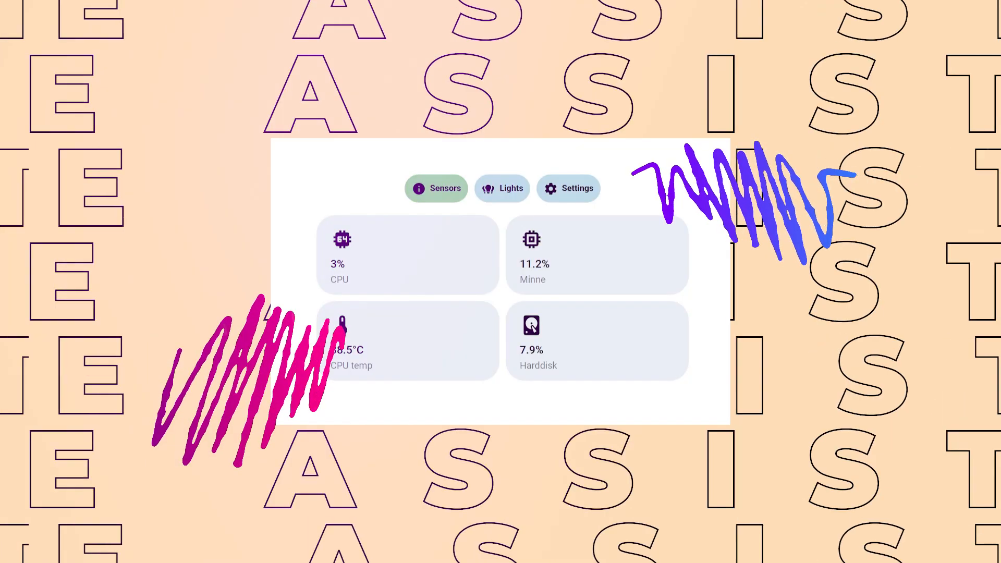
Bring up the empty test dashboard view in Edit UI mode with the Add Card button shown.
click(567, 188)
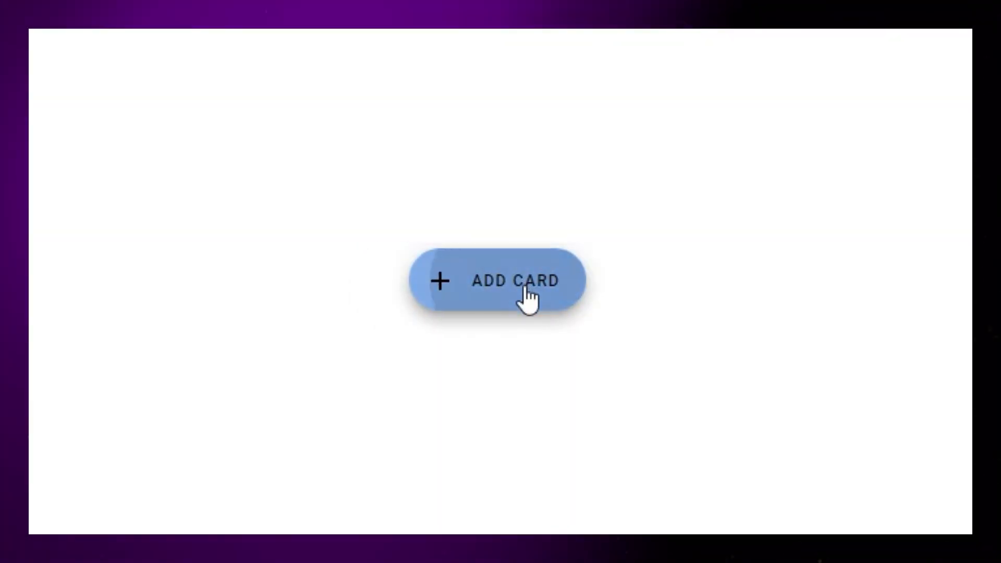
Add a Vertical Stack card holding a centred mushroom chips card with three Template chips.
click(515, 280)
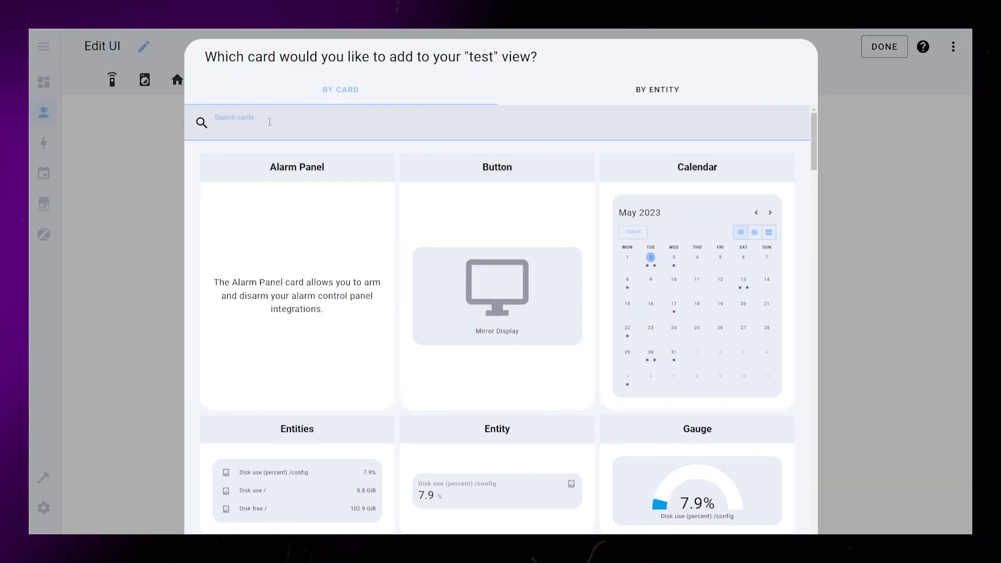
text(vertical)
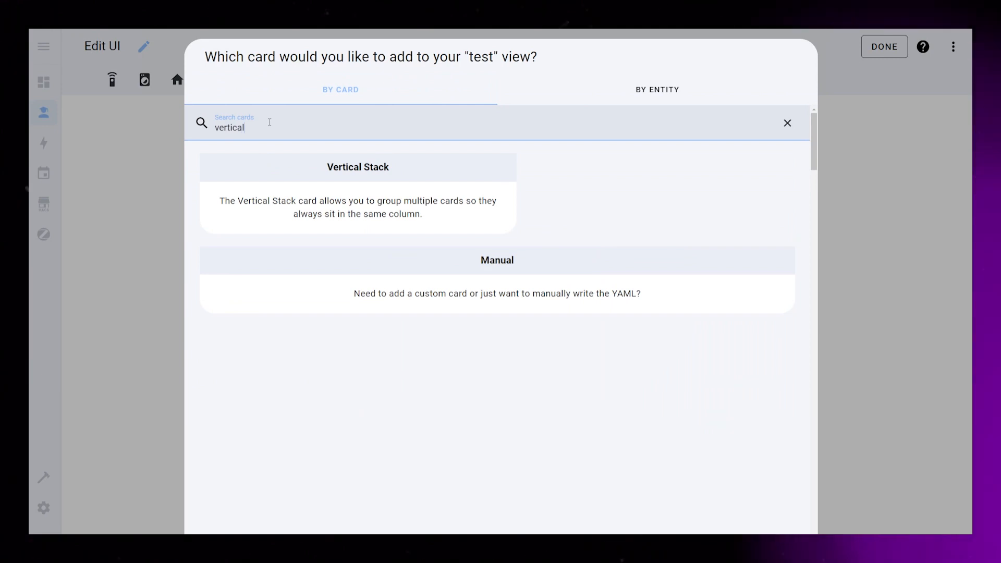
click(358, 166)
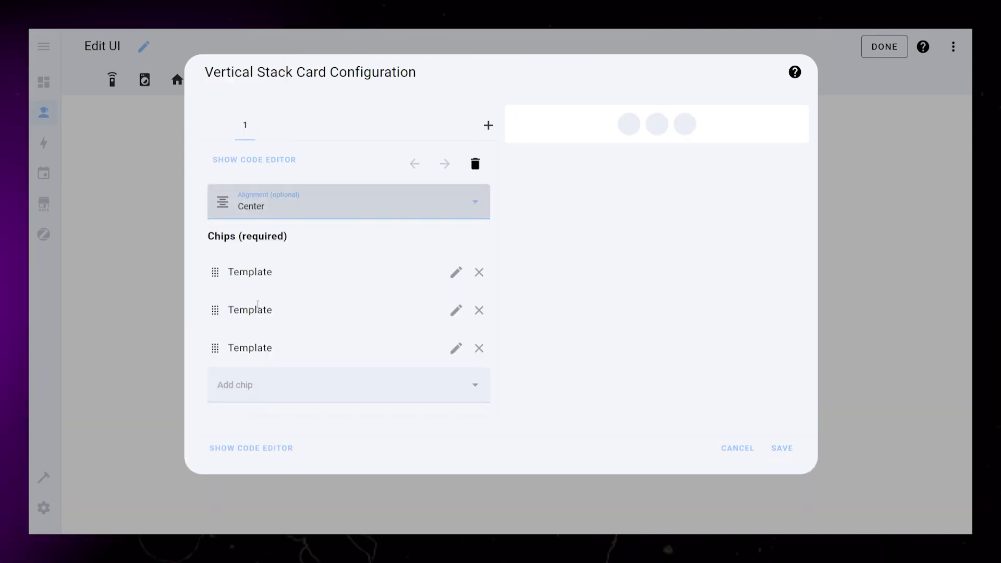
click(455, 271)
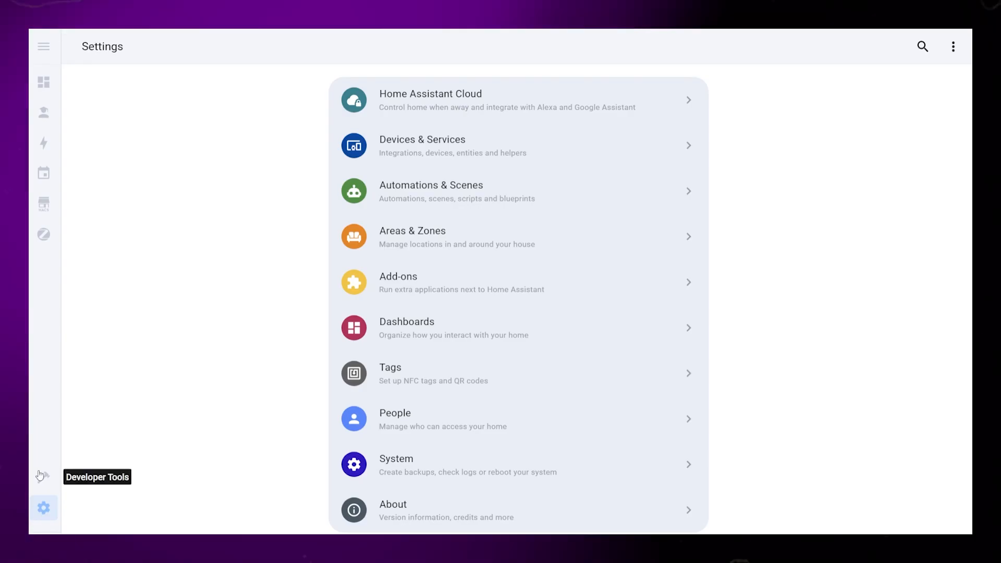
Create a Number helper named tabs_livingroom with range 1 to 3 via Devices & Services > Helpers.
click(422, 139)
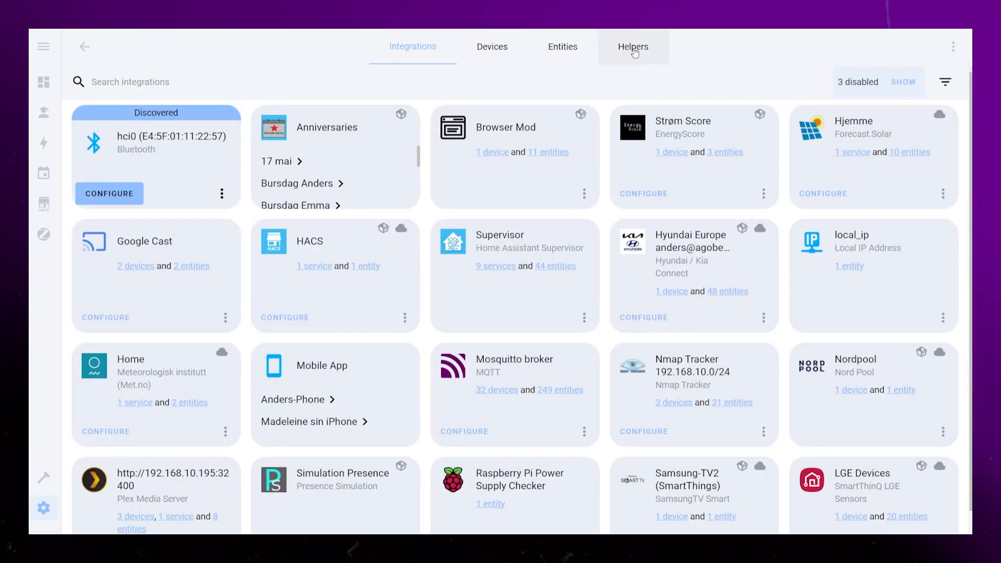
click(632, 46)
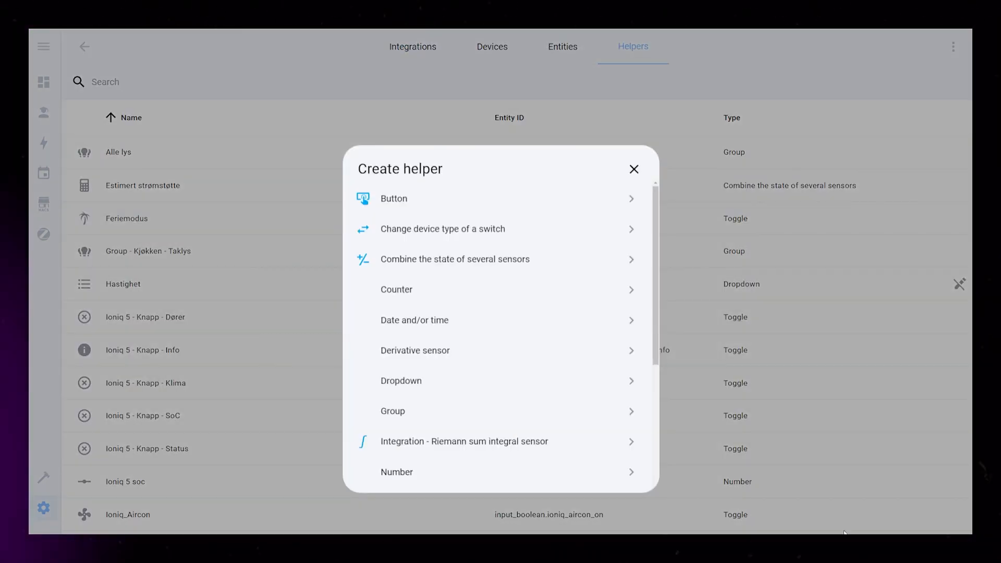
click(396, 471)
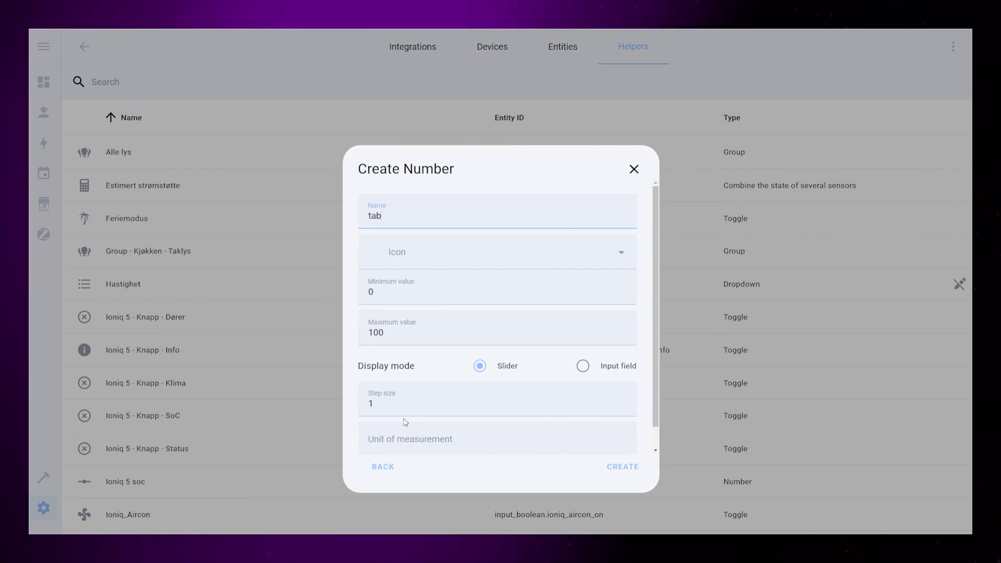
text(s_)
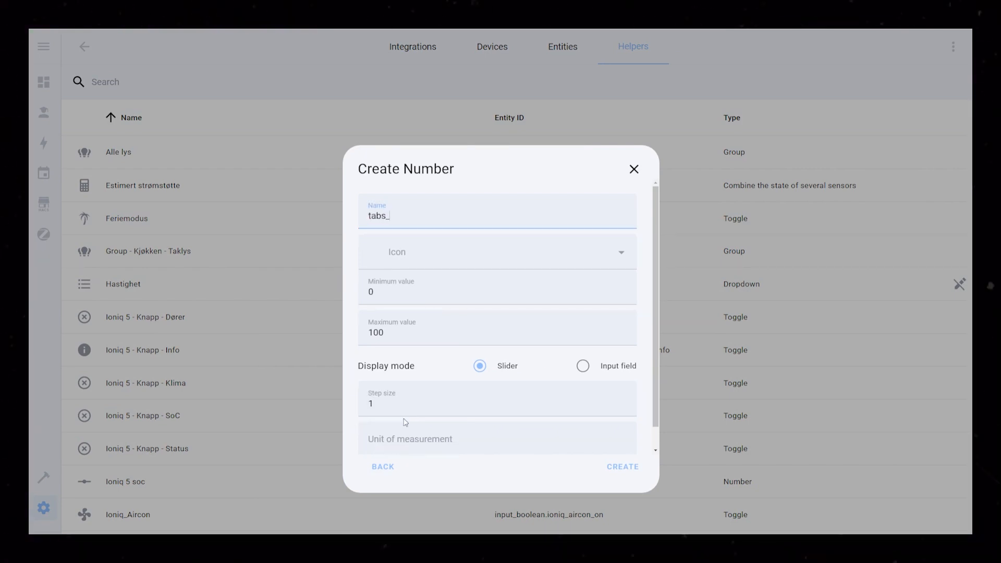
text(livingroom)
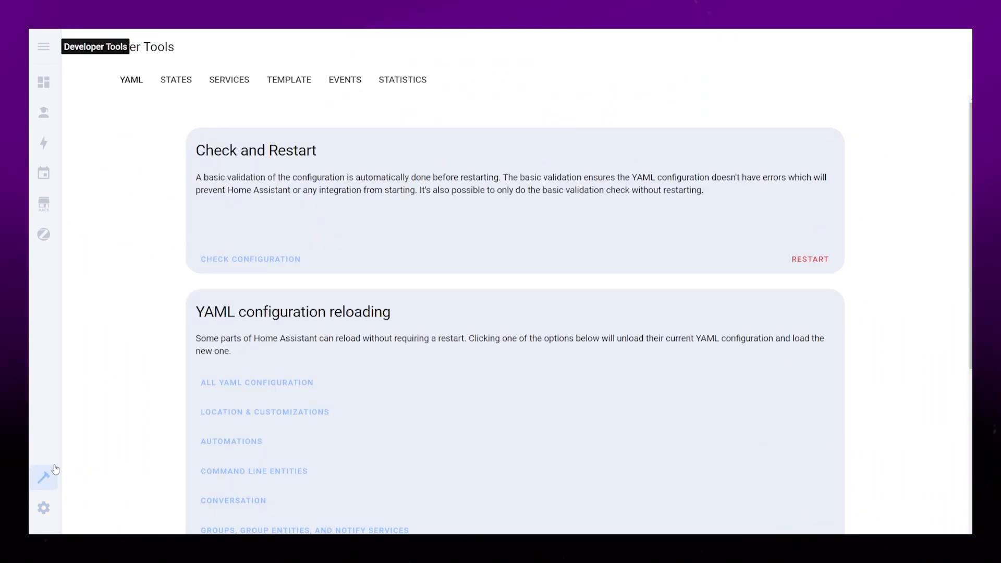
Confirm the input_number.tabs_livingroom entity exists under Developer Tools > States and copy its name.
click(175, 79)
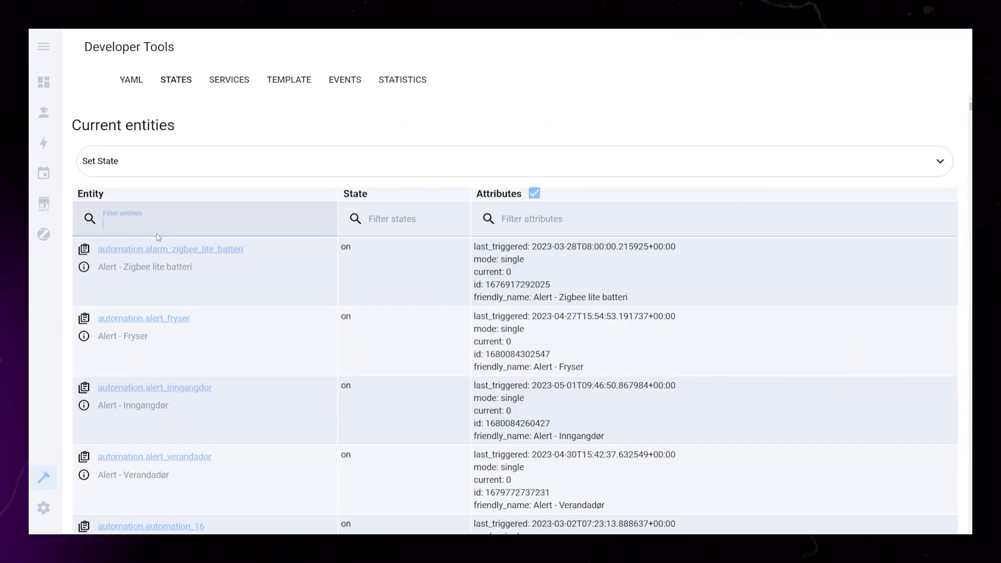
text(tabs_livingroom)
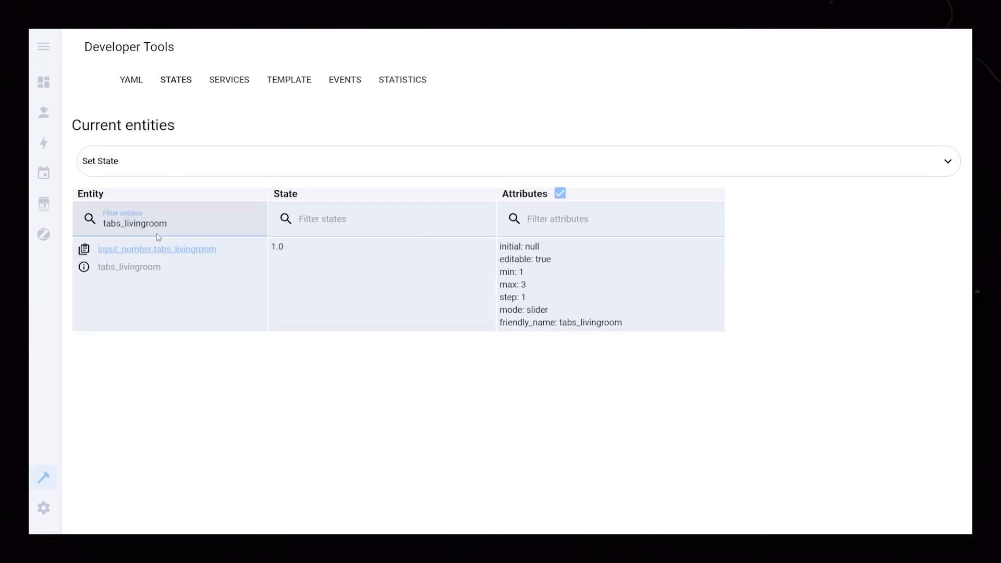
double_click(275, 246)
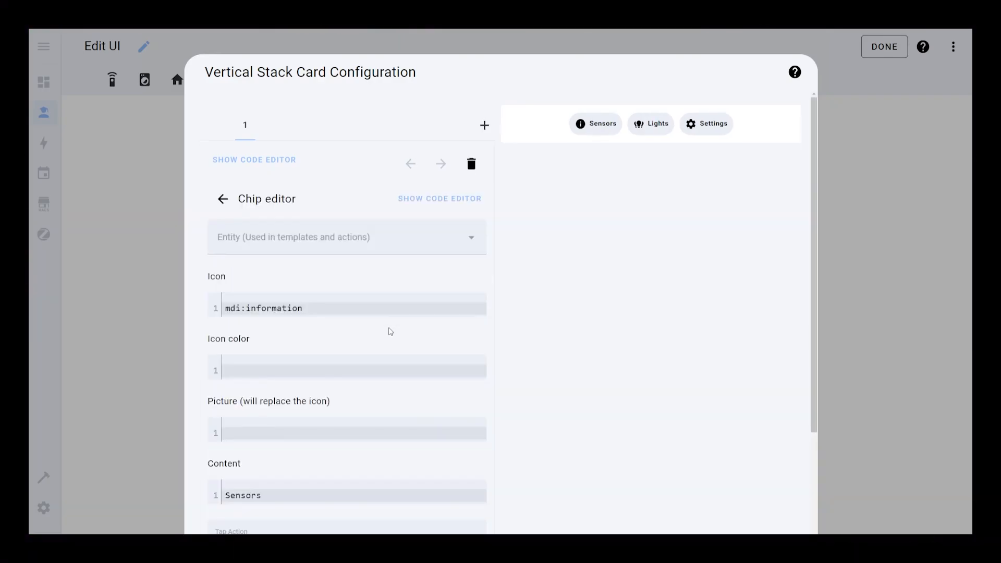
Set the Sensors chip tap action to call Input number: Set on tabs_livingroom with value 1.
scroll(down, 3)
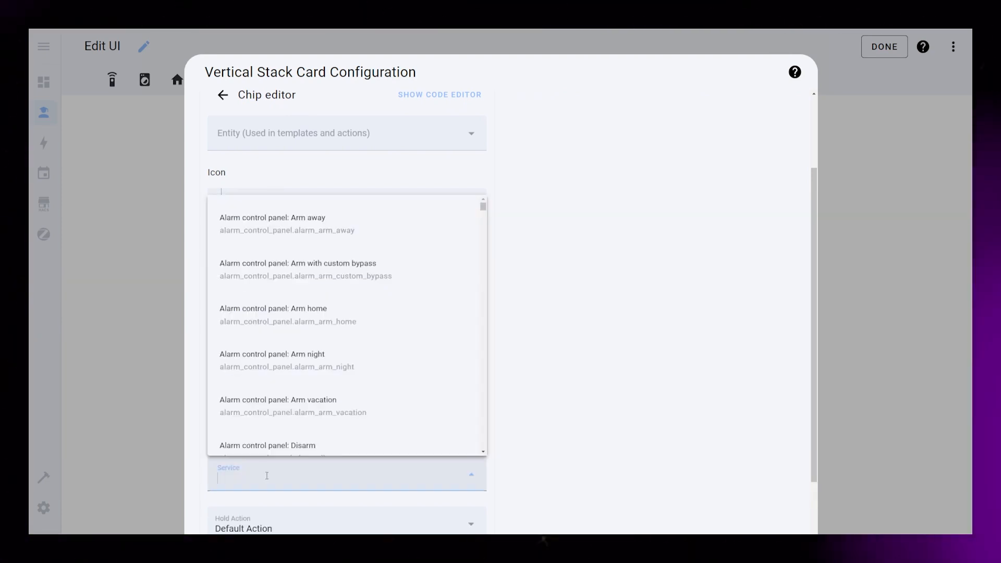
text(inpu)
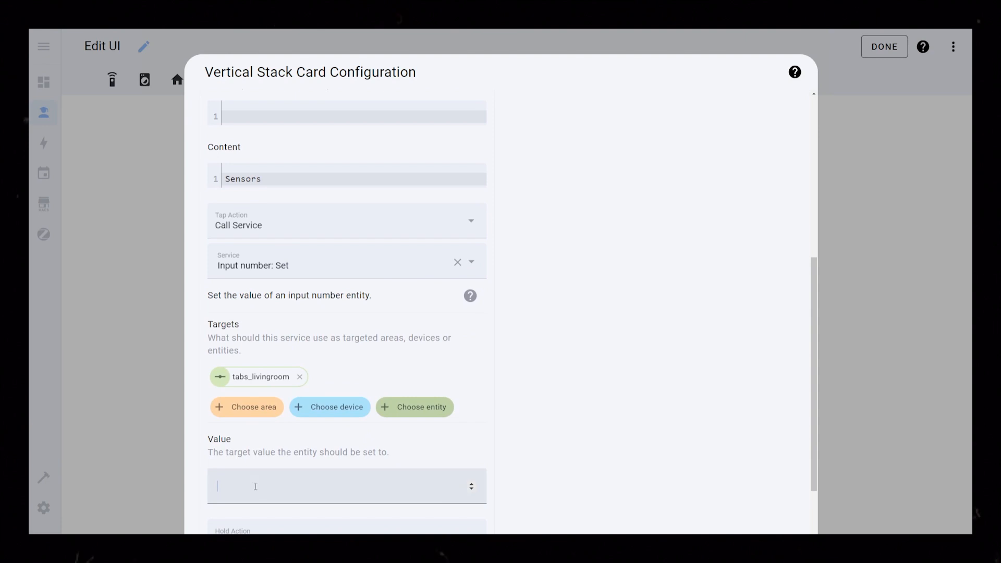
click(221, 202)
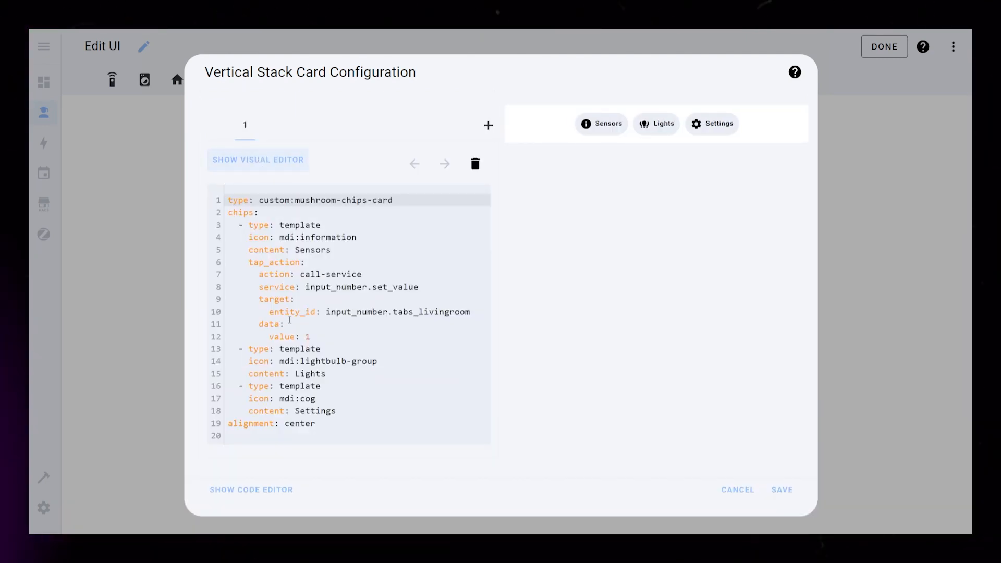
Add card_mod --chip-background templates: 'green' if is_state('input_number.tabs_livingroom', value) else 'red' on each chip.
text(card_mod:)
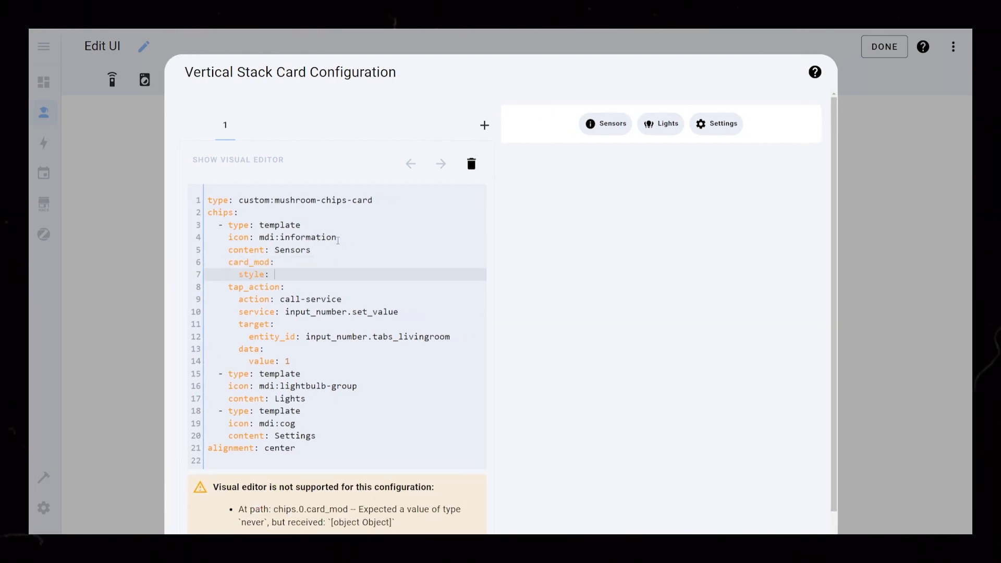
text(ha-card {)
text(--chip-background: {{ )
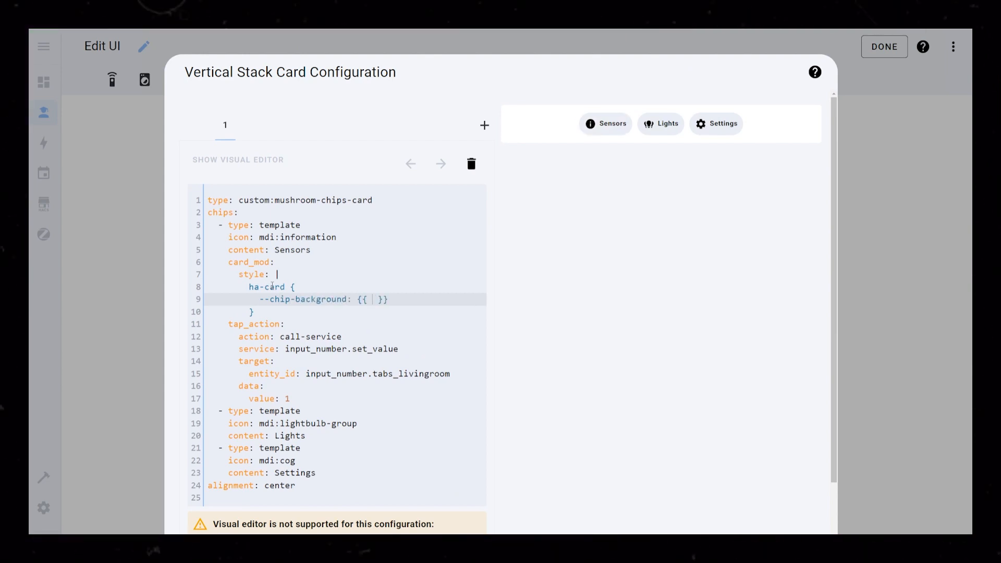
text('green' if is_state('input_number)
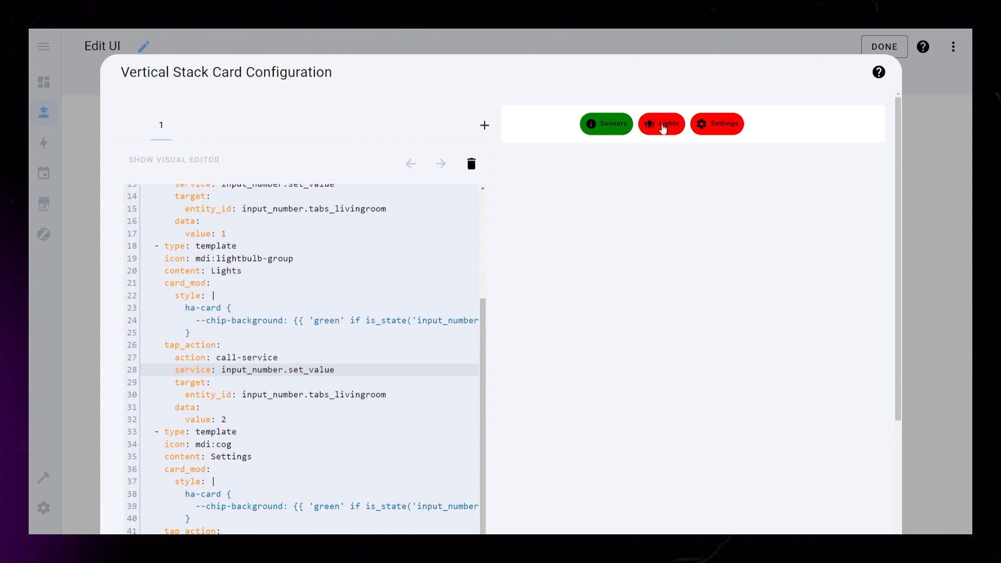
click(604, 123)
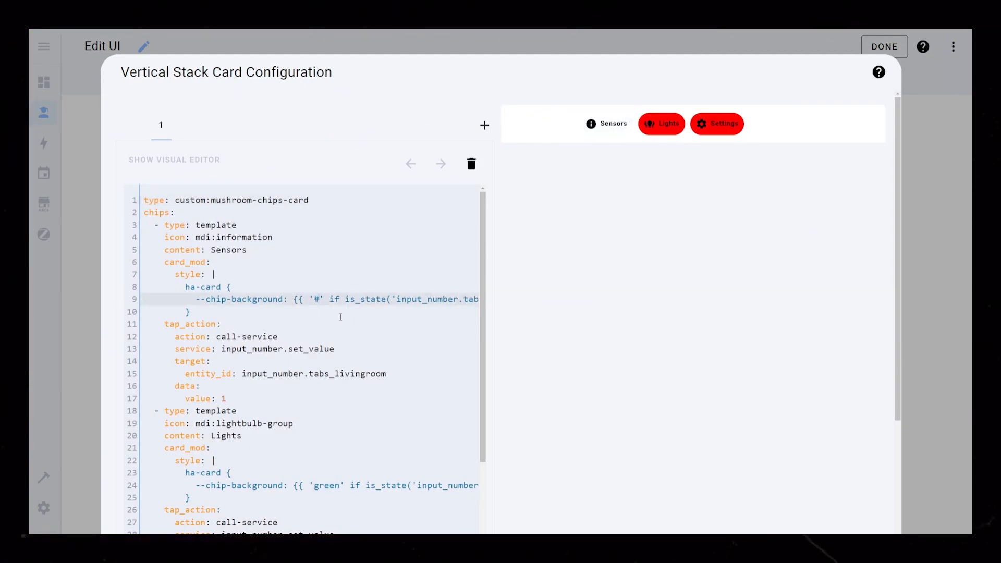
Replace 'green' and 'red' in each chip template with a soft green hex colour and '#C0DBEA'.
scroll(down, 3)
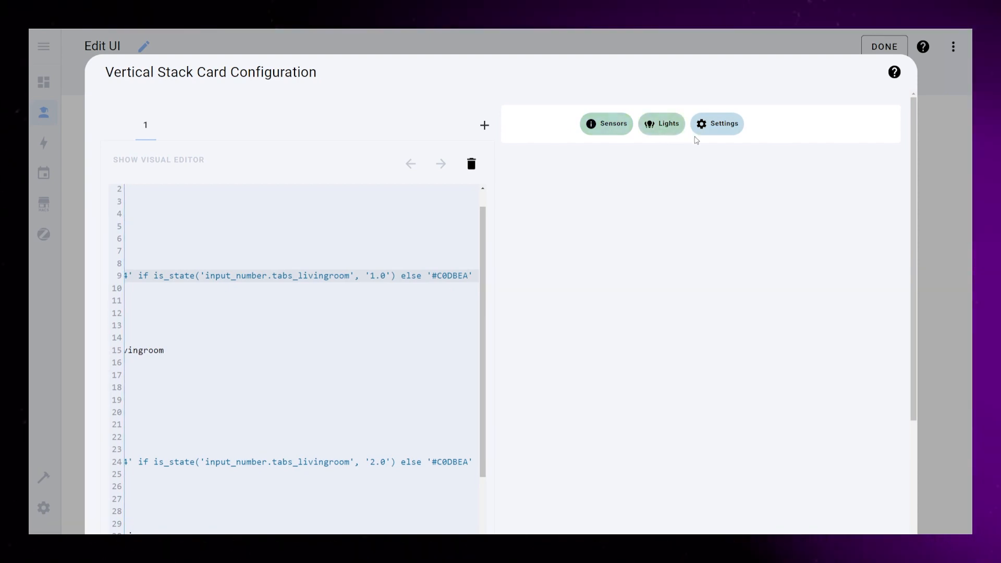
mouse_move(644, 138)
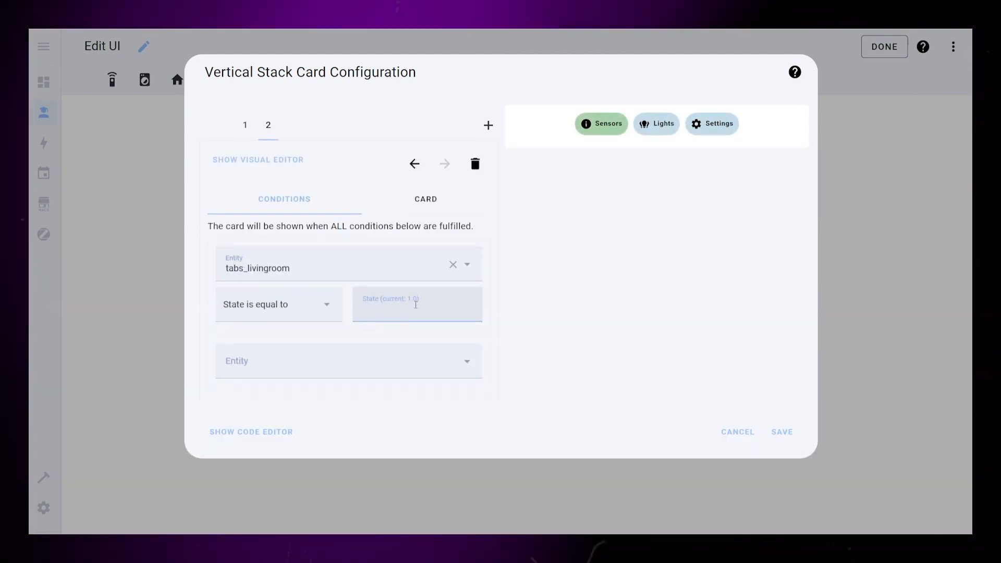
Give the tabs_livingroom conditional card a two-column Grid with a heading titled Sensors.
click(422, 198)
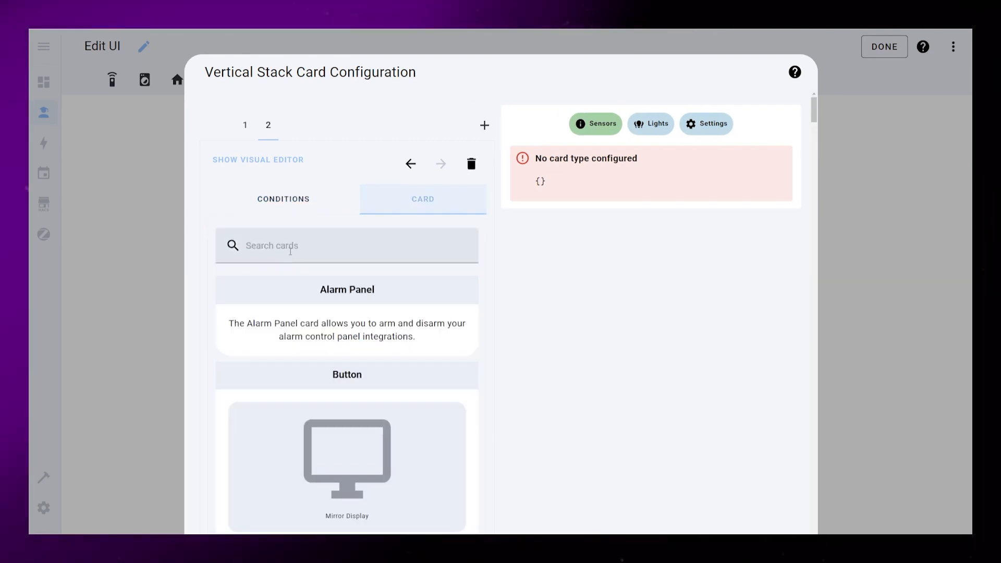
text(grid)
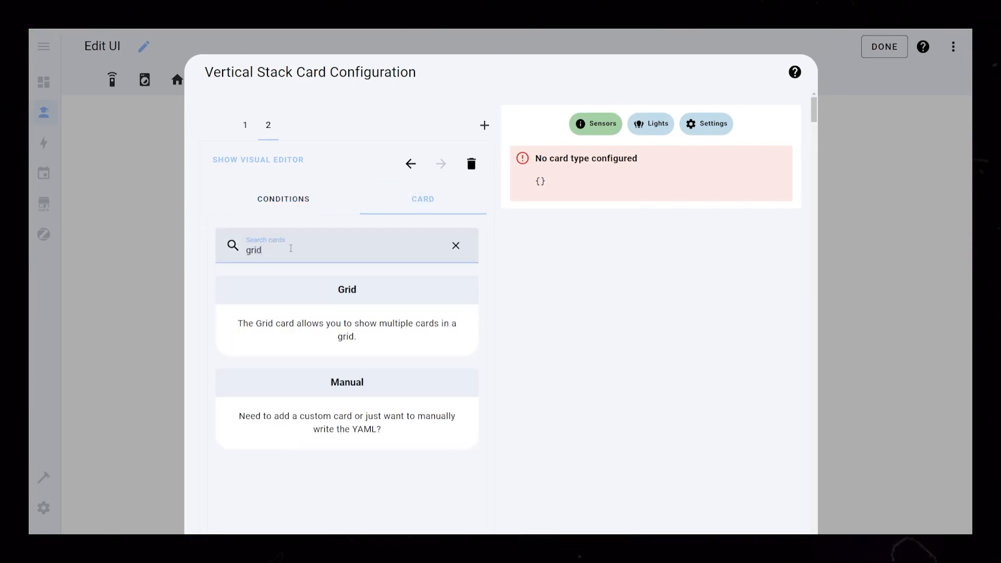
click(346, 289)
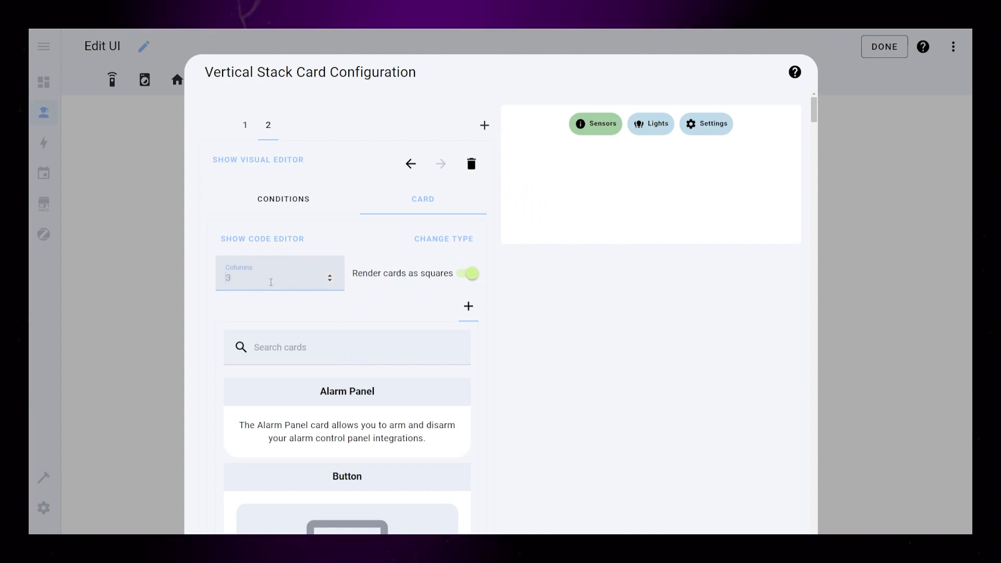
text(tit)
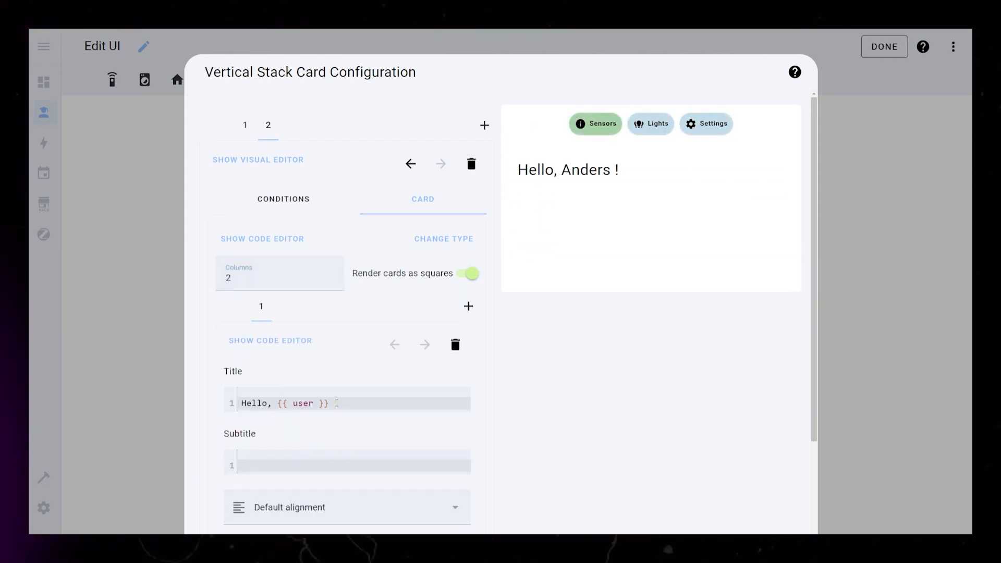
text(Sens)
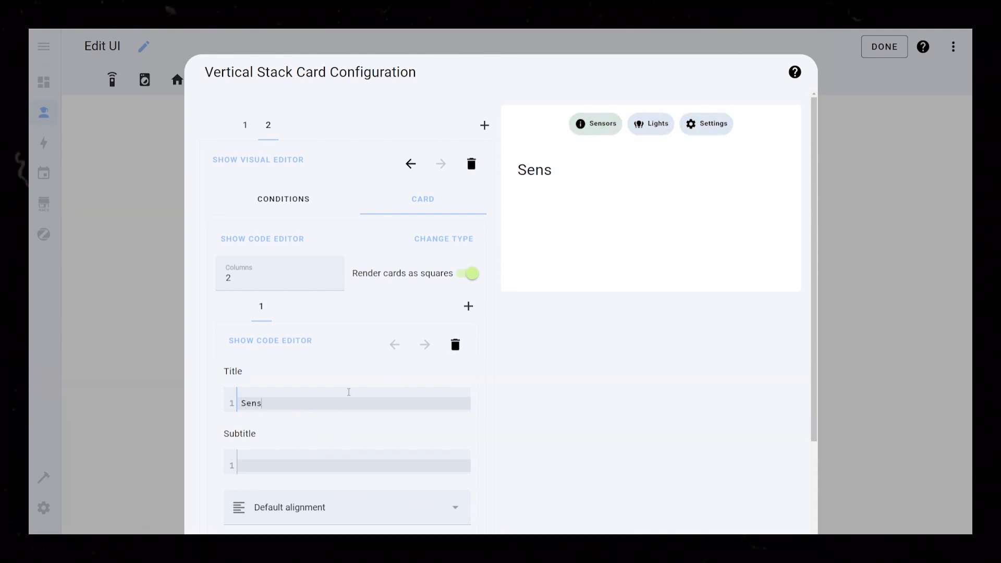
text(ors)
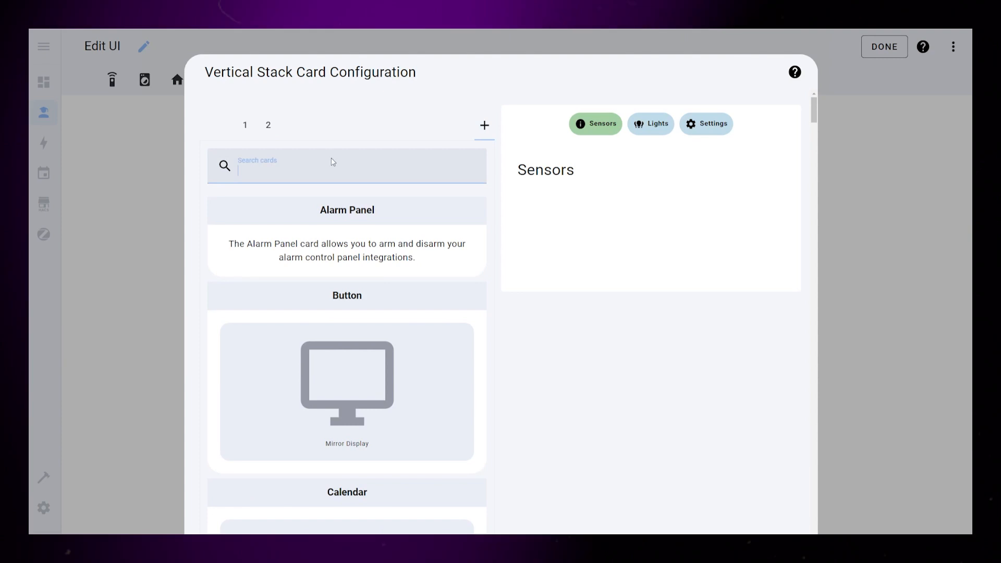
Add a conditional Grid titled Lights, then a fourth conditional on tabs_livingroom containing a Grid.
click(484, 125)
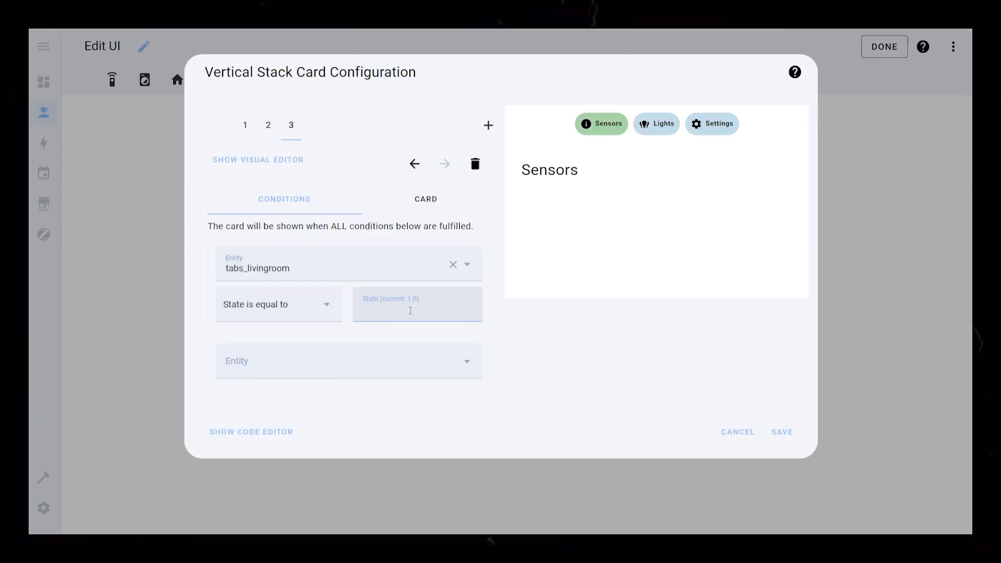
click(422, 198)
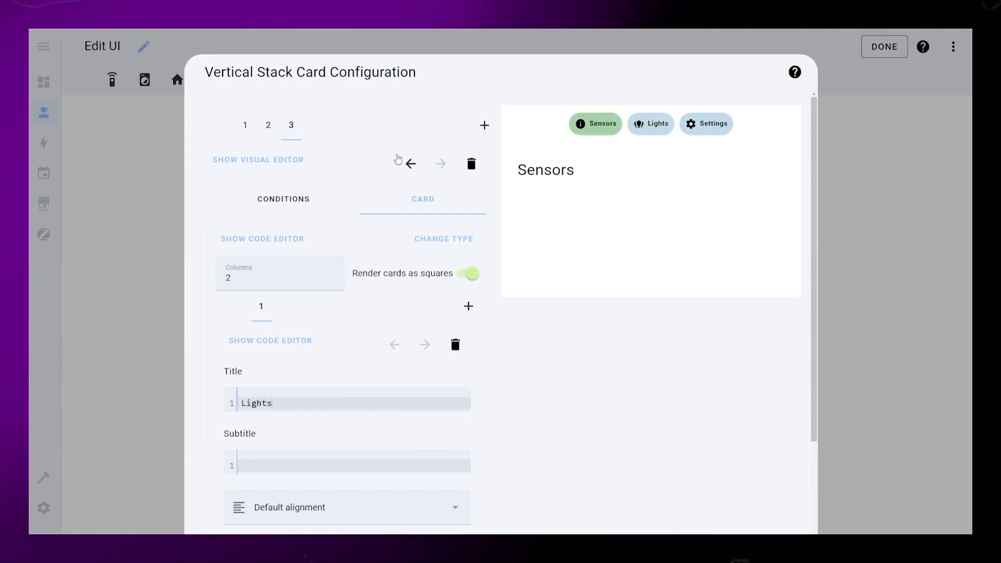
click(484, 125)
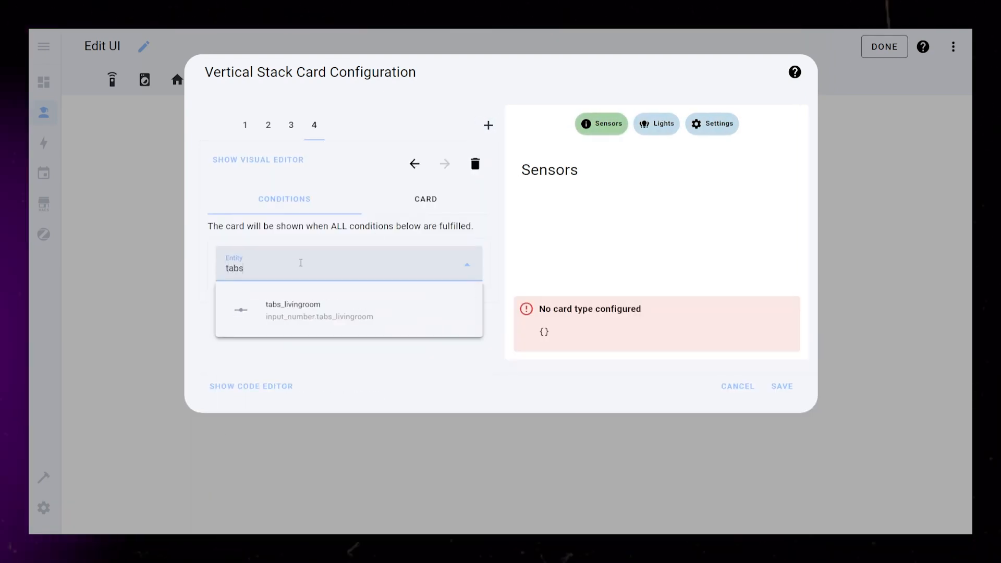
click(422, 198)
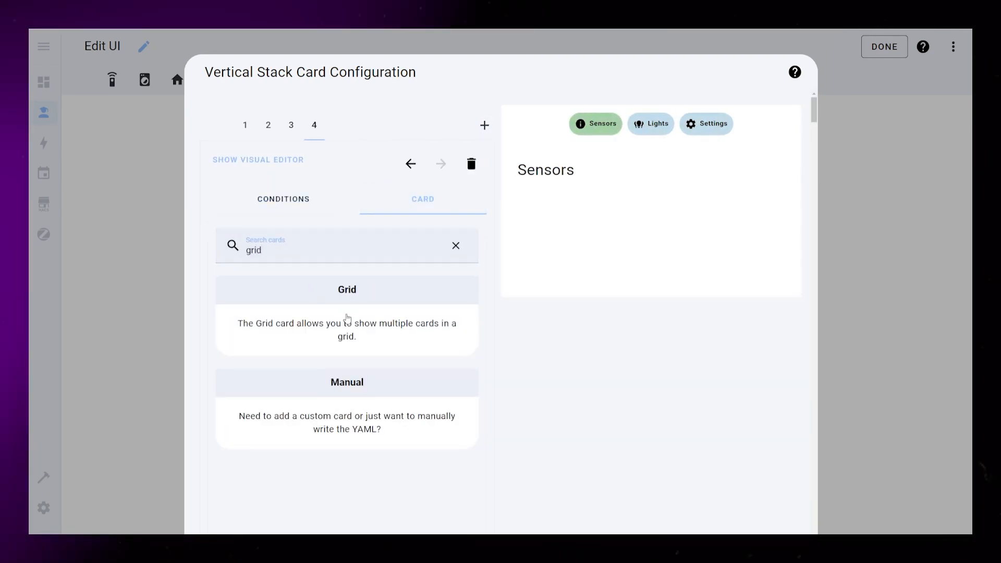
click(346, 289)
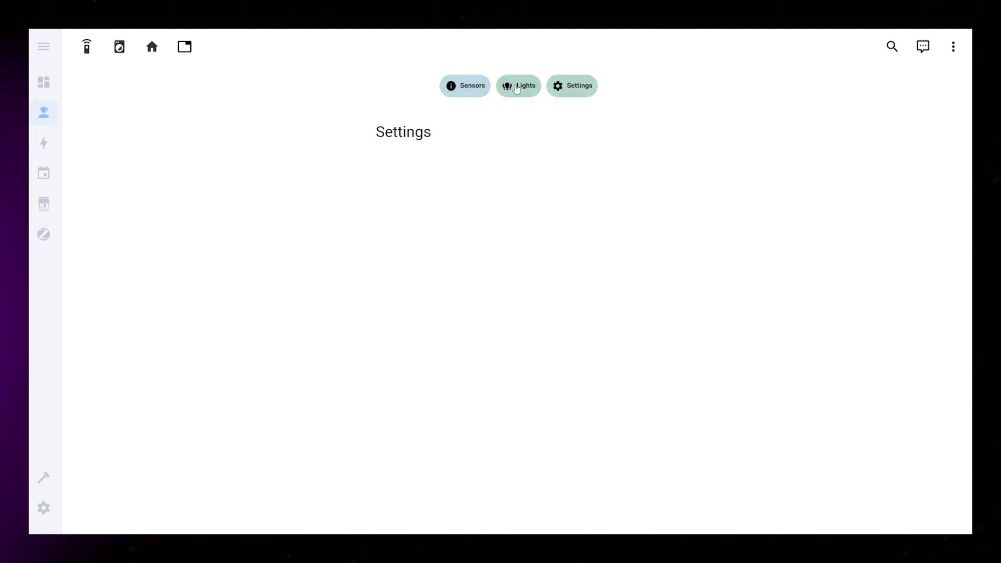
Test the tabs by switching the dashboard to Sensors and then to the Lights tab.
click(463, 86)
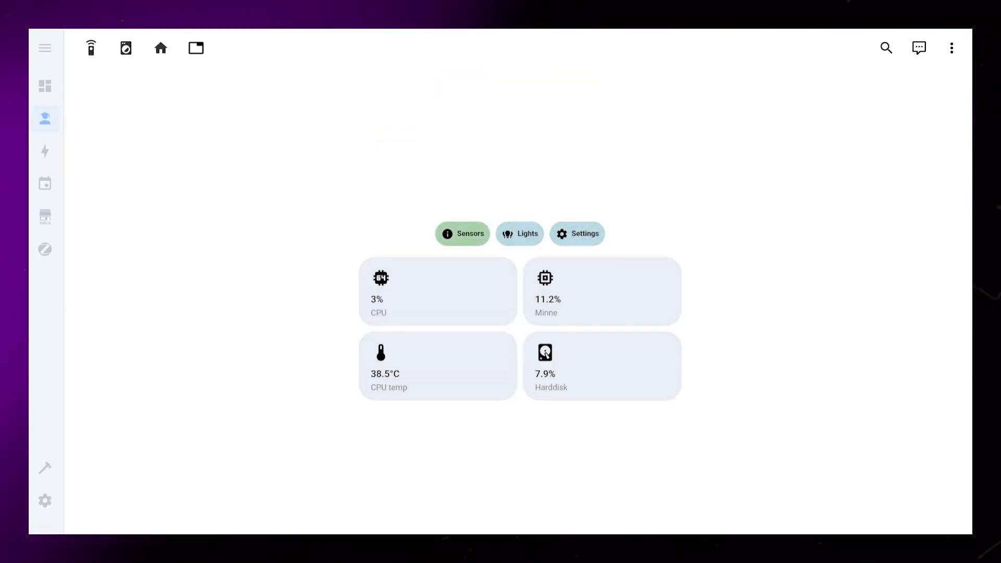
click(519, 232)
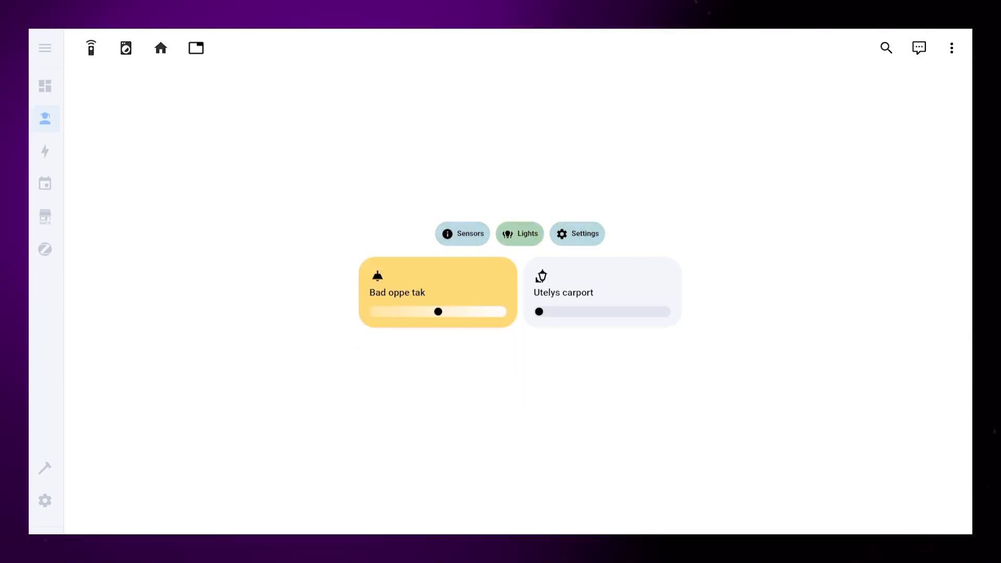